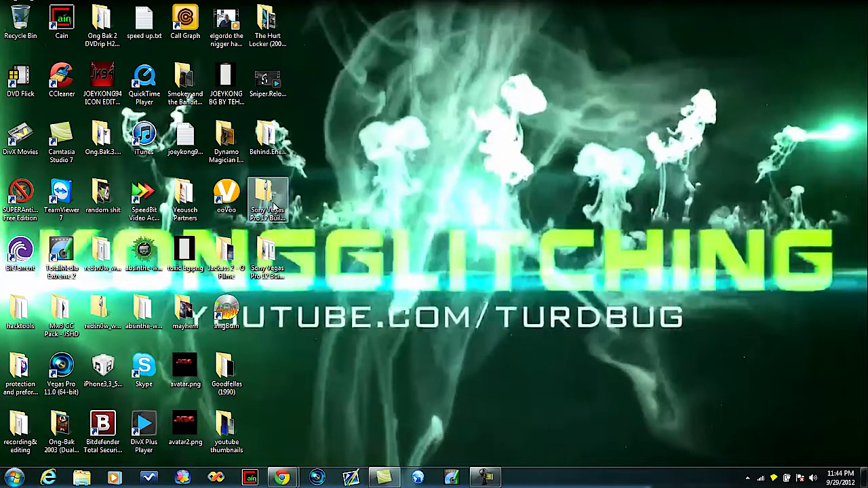
Extract the Vegas Pro 12 Build 367 archive on the desktop into its own folder.
right_click(266, 201)
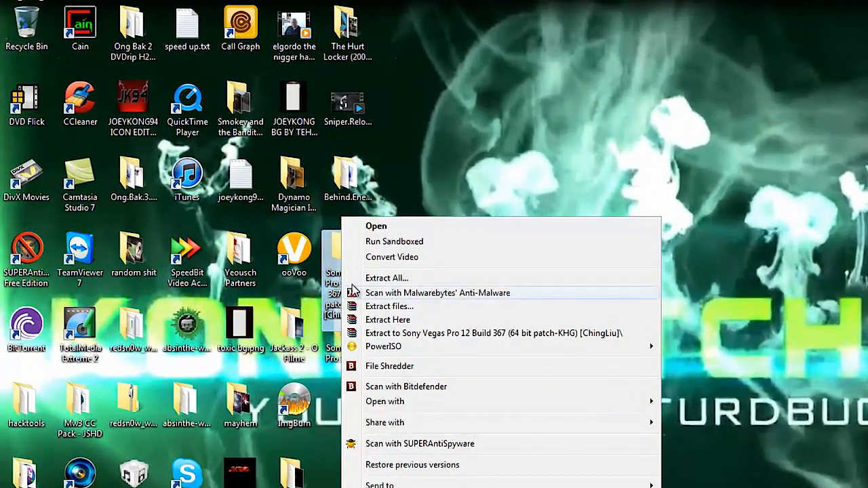
left_click(494, 334)
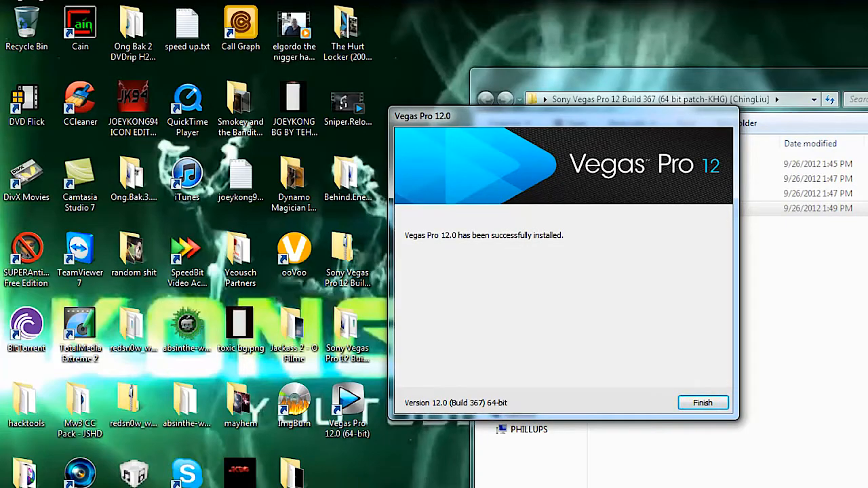
left_click(703, 403)
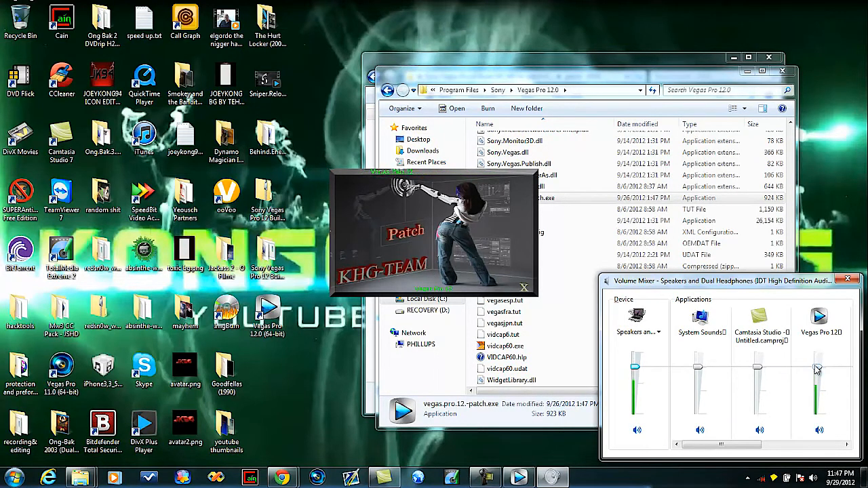
Patch the installed Vegas Pro 12.0 with the KHG-Team patcher.
left_click(847, 276)
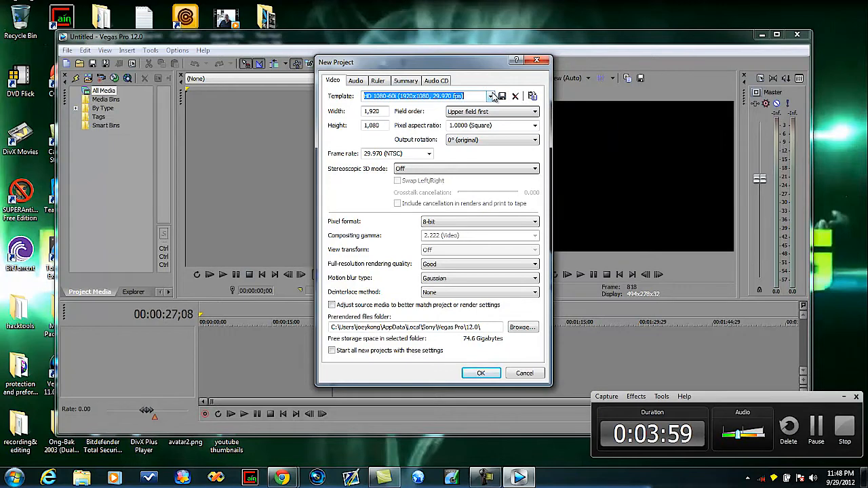
Expand the New Project Video Template list to reveal the HD 720 and 1080 presets.
left_click(489, 95)
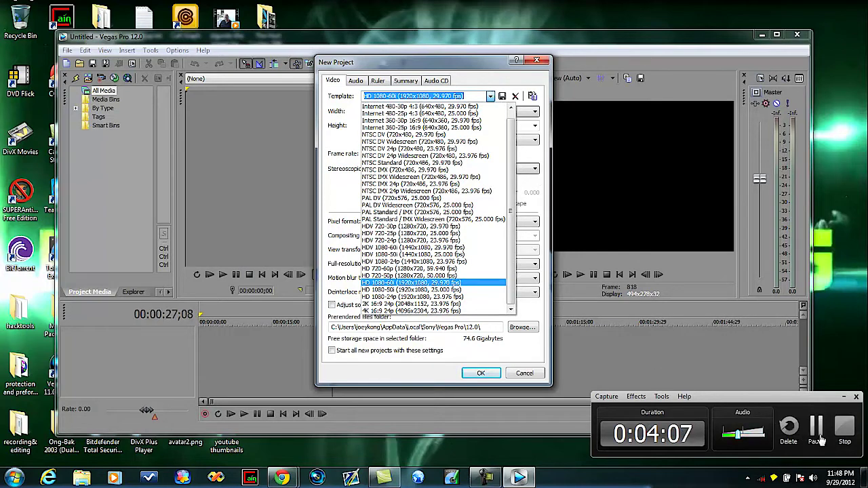